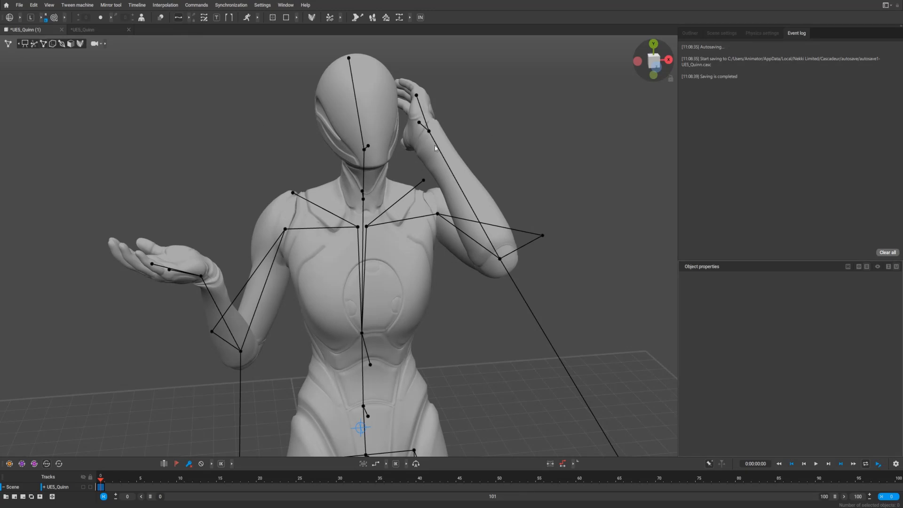
mouse_move(382, 148)
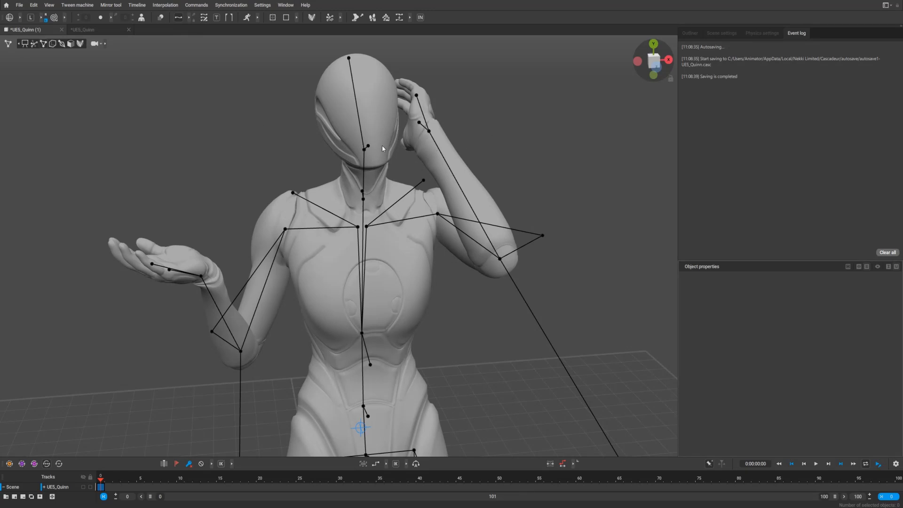
mouse_move(347, 156)
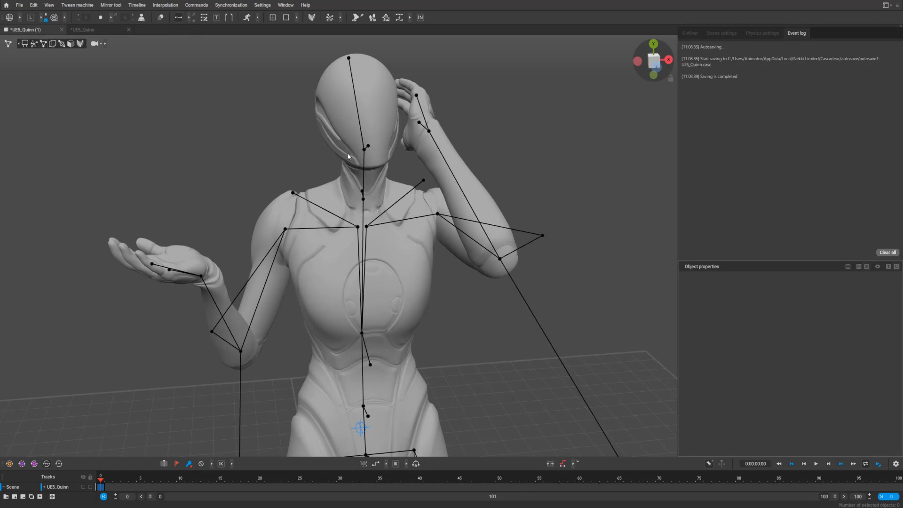
mouse_move(364, 152)
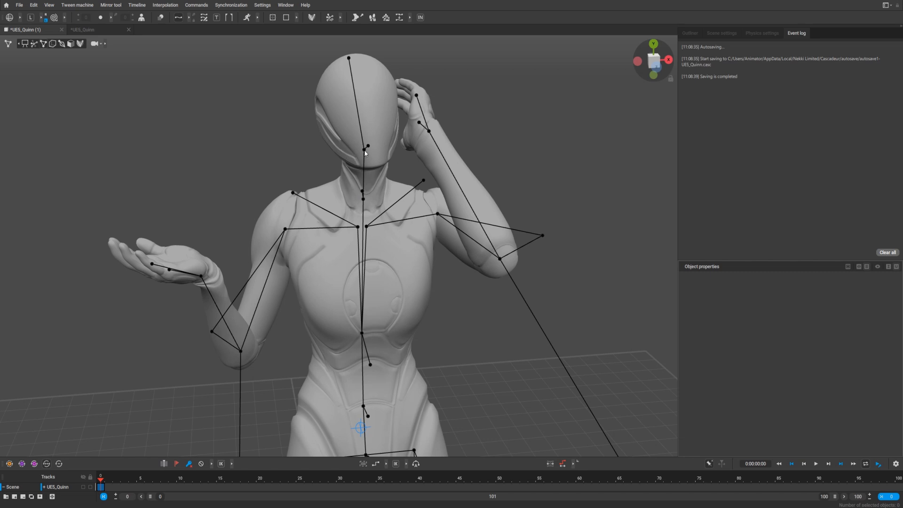
Pick the head point together with the left hand's points on the rig
click(364, 149)
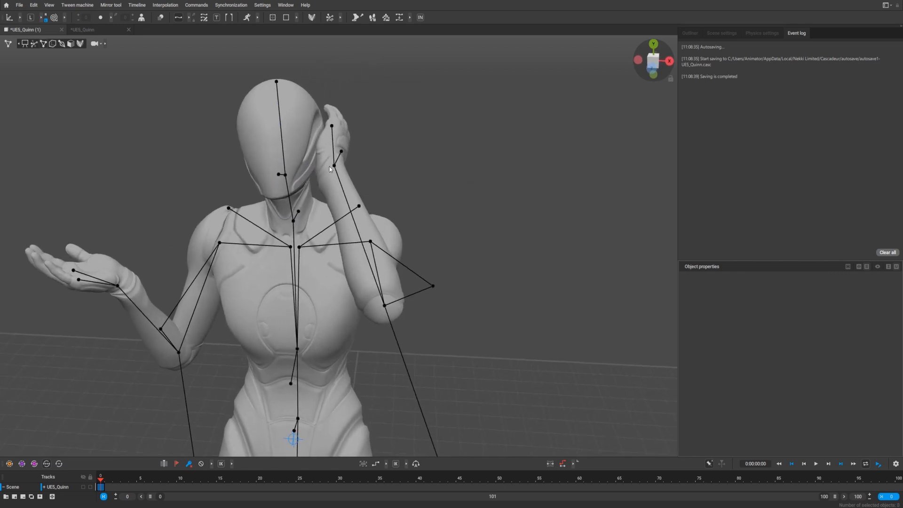
click(286, 176)
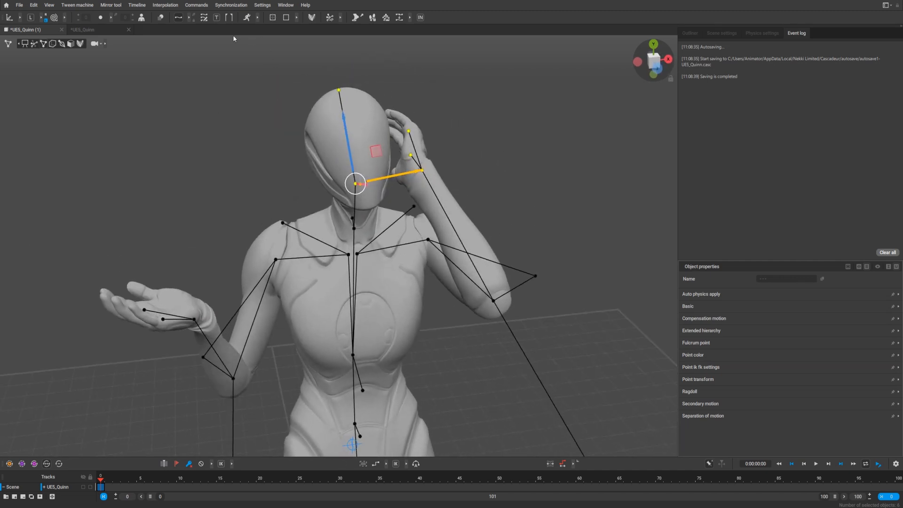
Constrain the selected left hand points via Constrain Points, with 'head' as driver
click(196, 5)
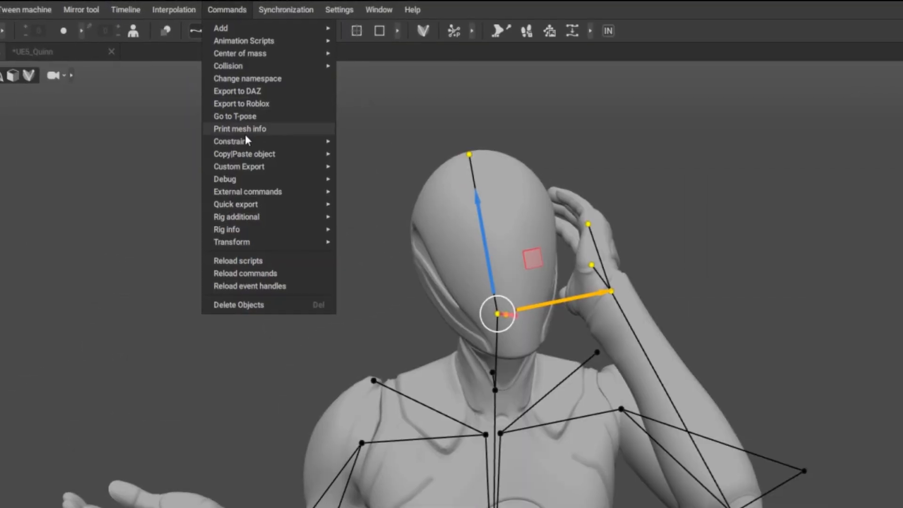
mouse_move(306, 143)
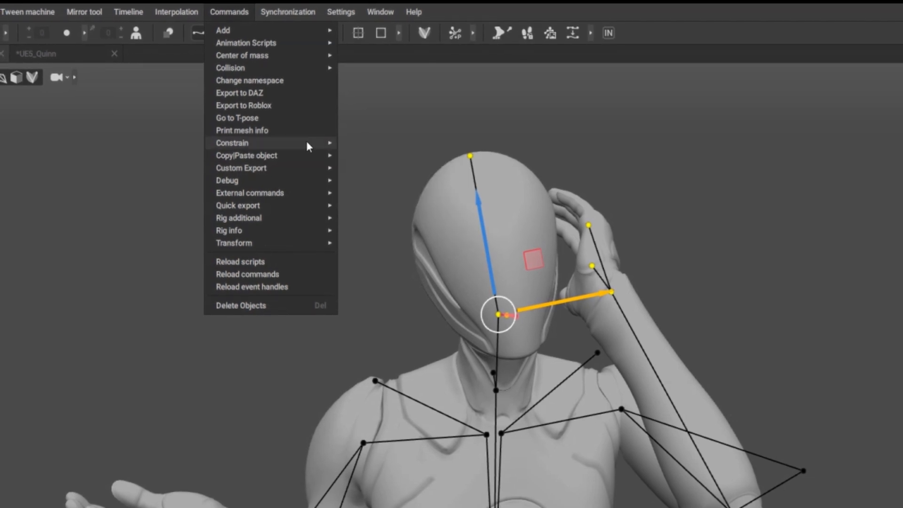
click(232, 142)
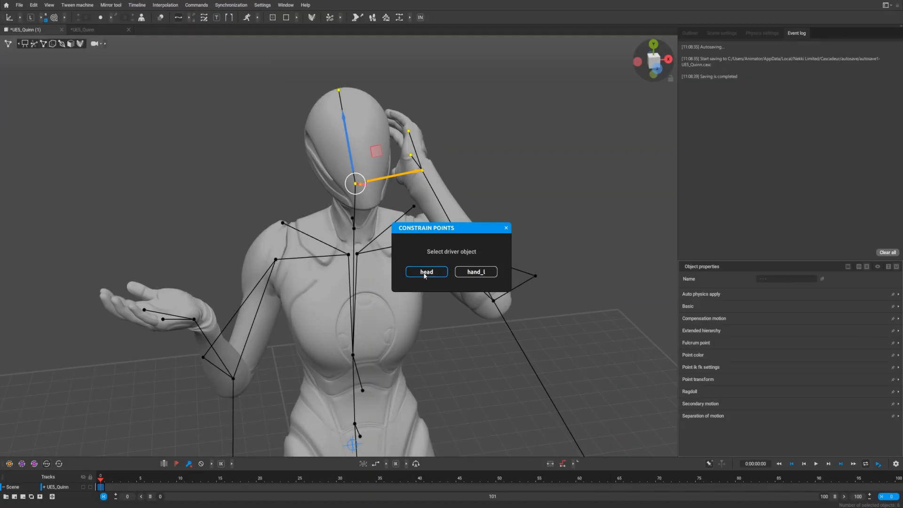
click(426, 272)
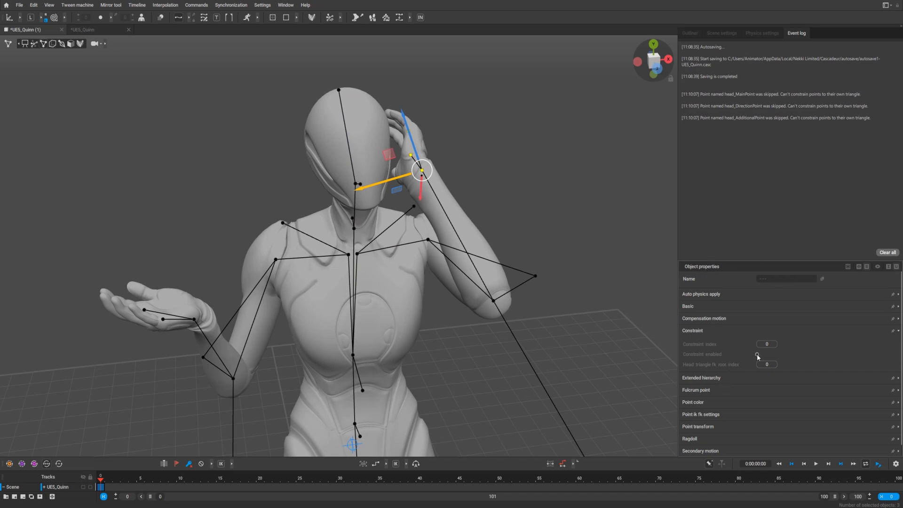
Tick 'Constraint enabled' for the hand-to-head constraint, then deselect everything
click(757, 354)
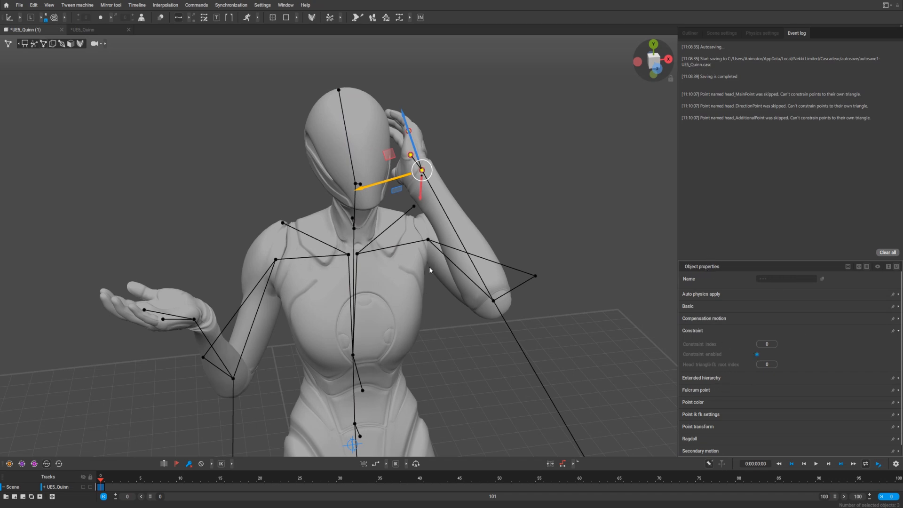
click(360, 184)
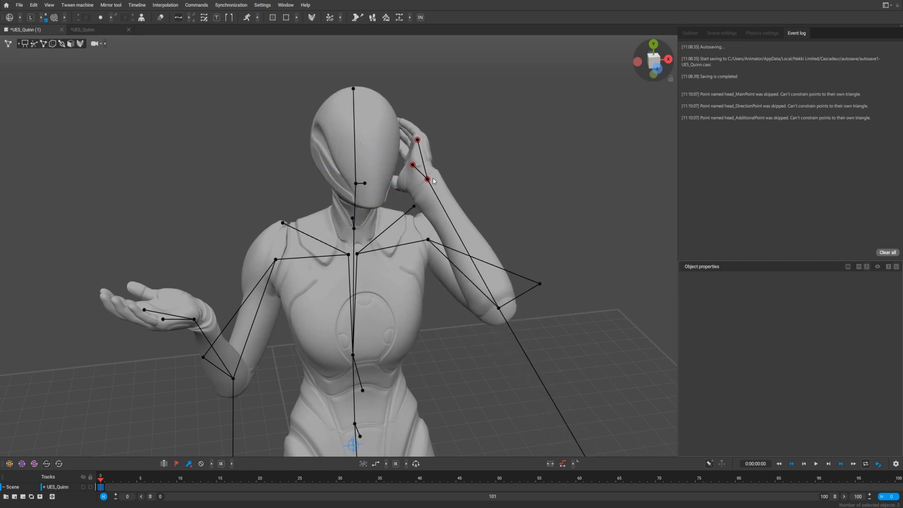
Select the left hand's points and run Delete Point Constraints on them
click(413, 166)
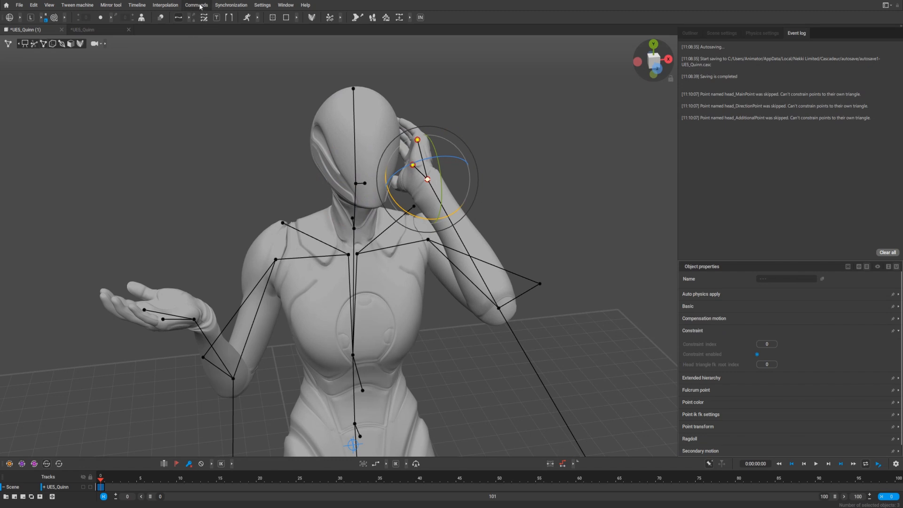
click(197, 5)
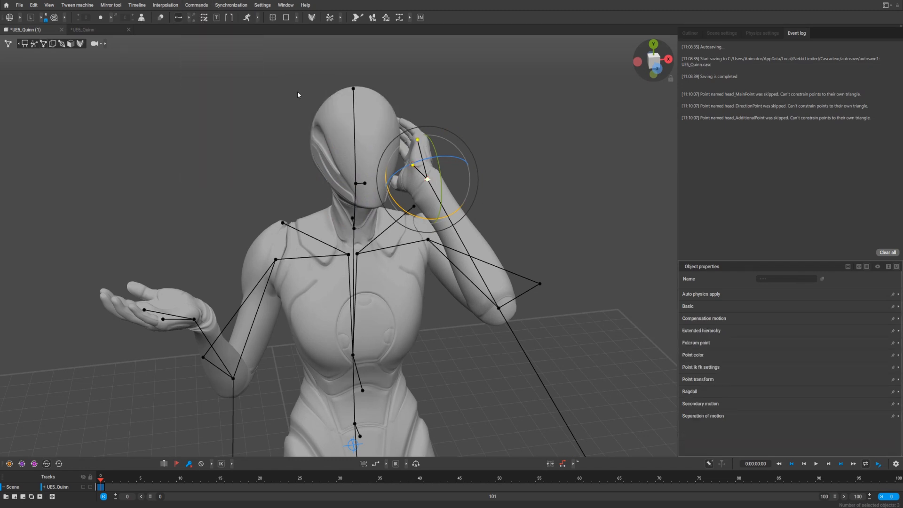
click(689, 33)
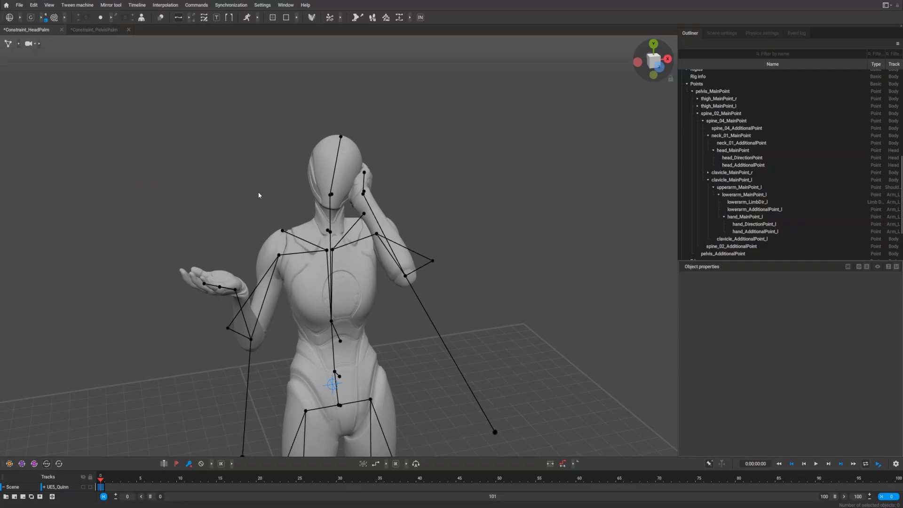
mouse_move(262, 223)
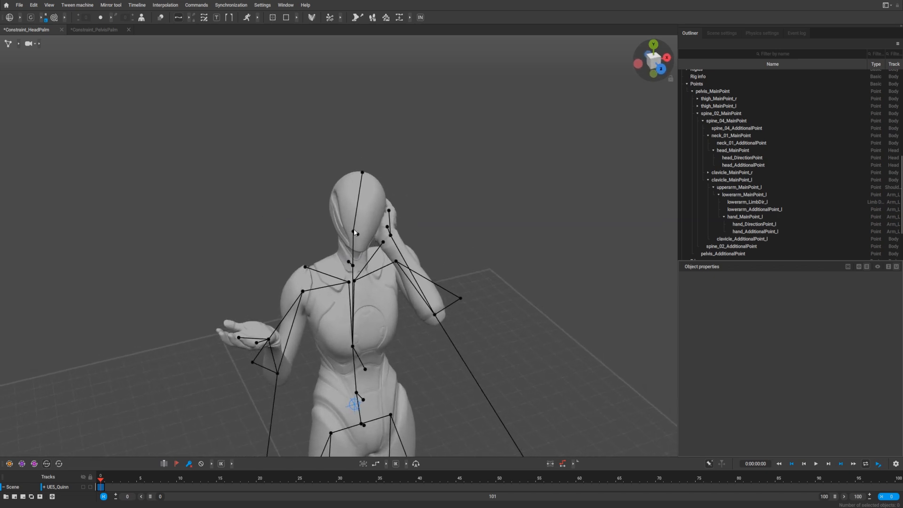
Select head and left hand points and launch Constrain > Points
click(354, 232)
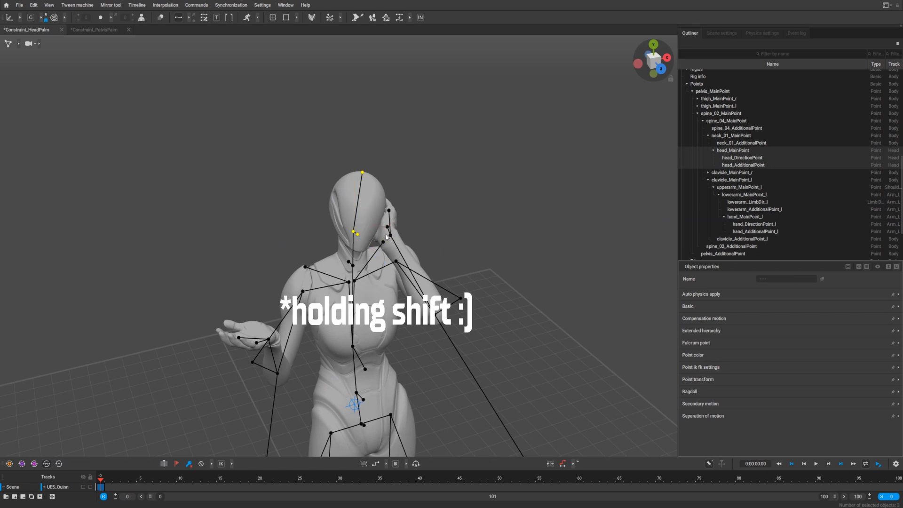
click(355, 232)
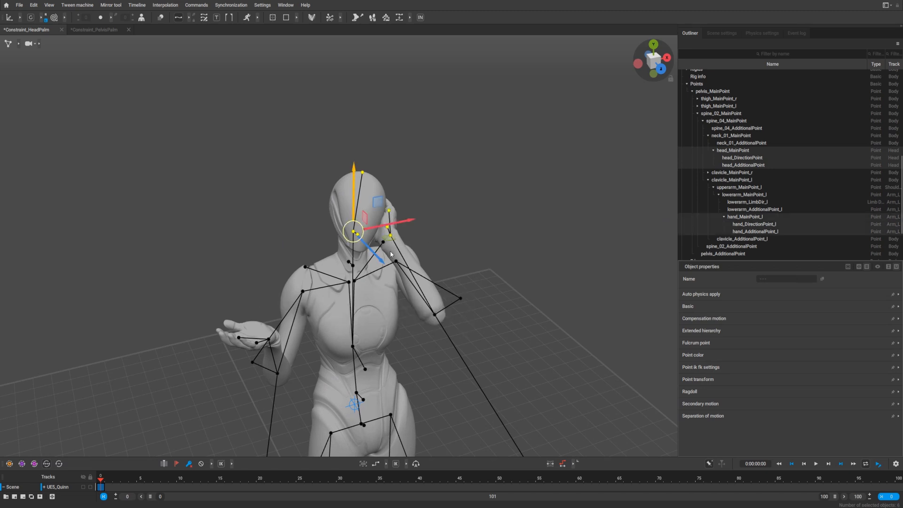
click(196, 5)
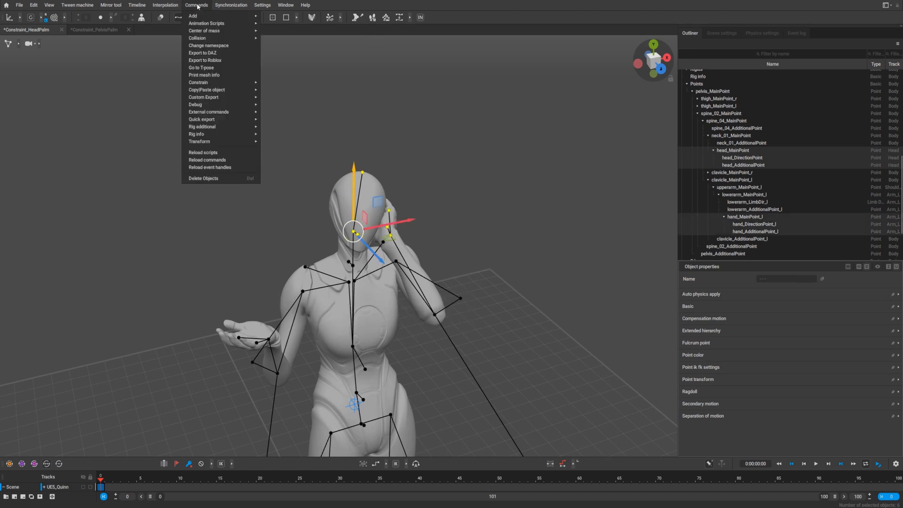
mouse_move(198, 82)
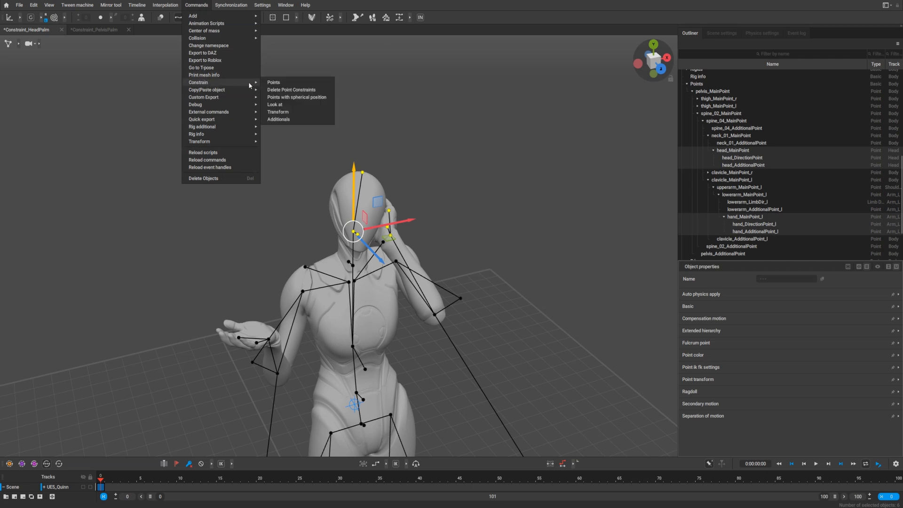
click(273, 82)
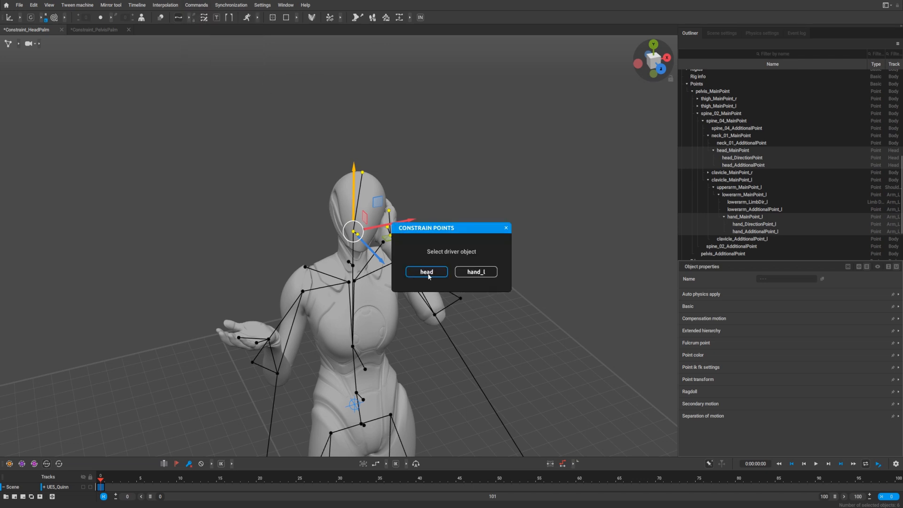
Choose 'head' as driver for the hand points, then expand the viewport toolbar
click(426, 272)
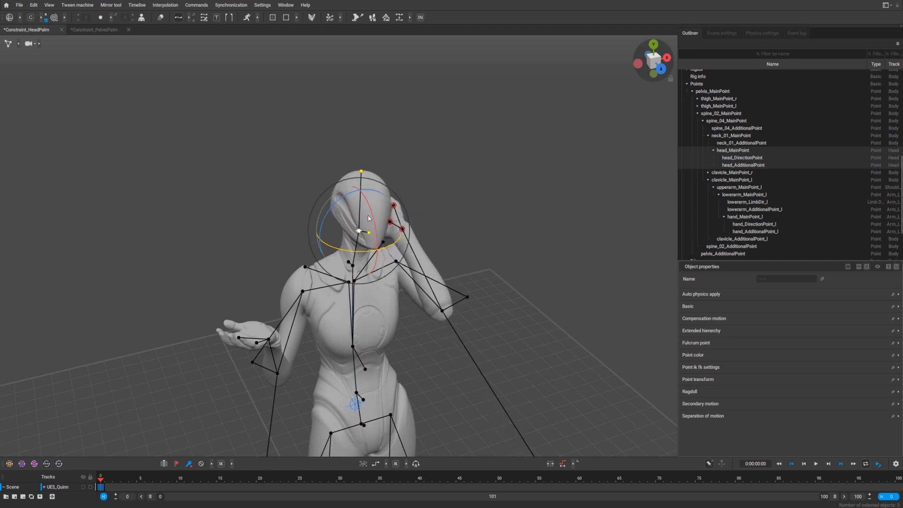
mouse_move(23, 49)
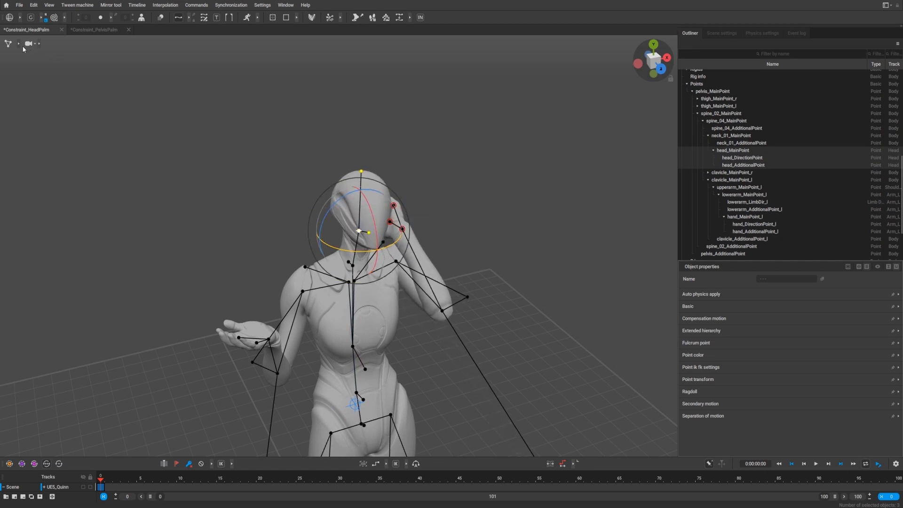
click(8, 43)
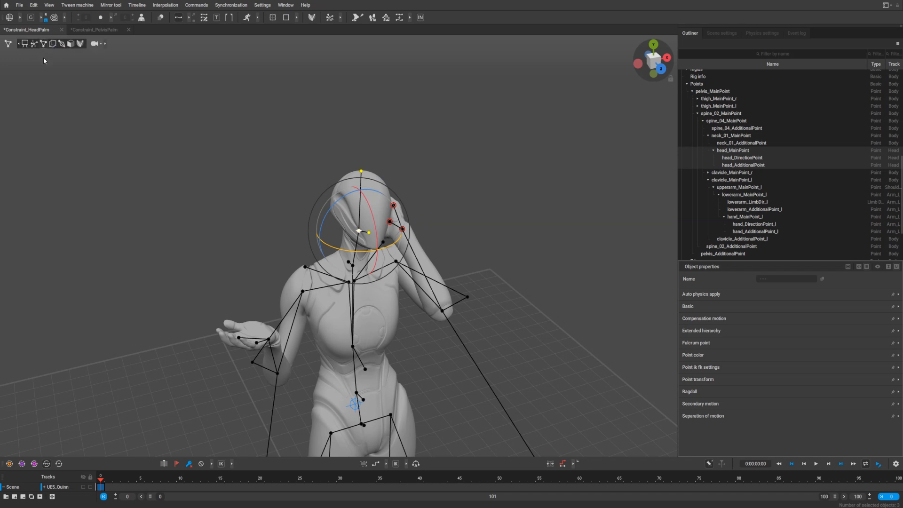
mouse_move(34, 44)
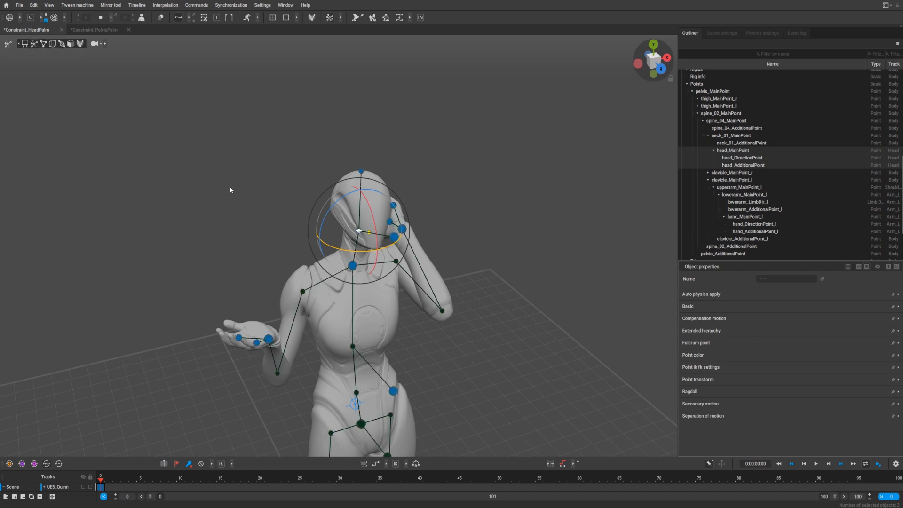
Select the head controller plus the hand_l controllers to check they follow
click(395, 237)
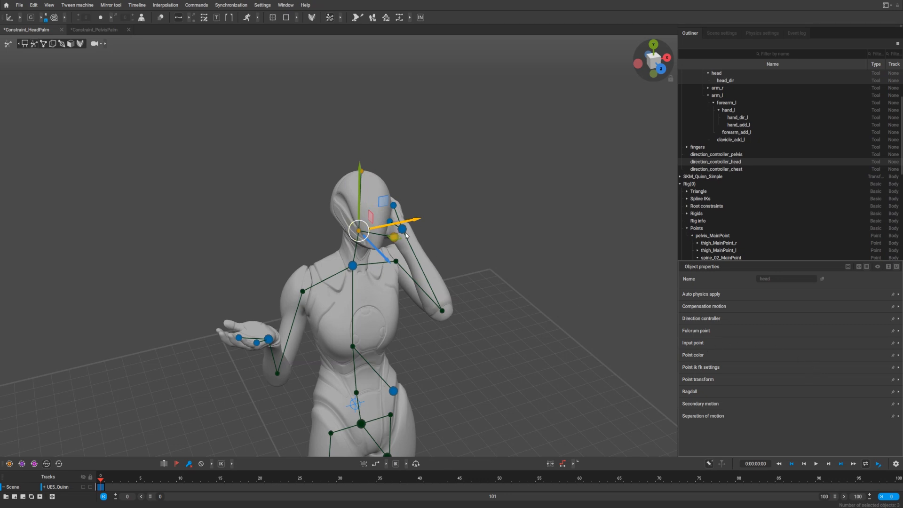
click(729, 110)
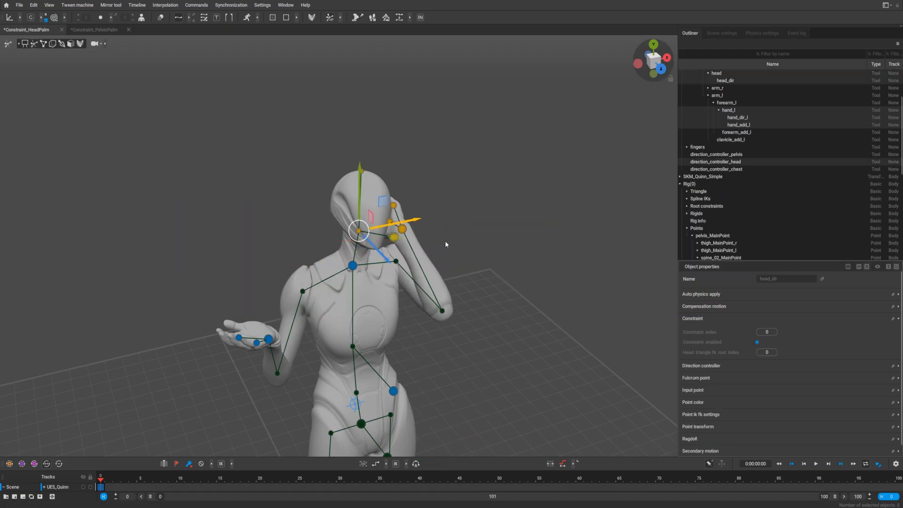
mouse_move(420, 275)
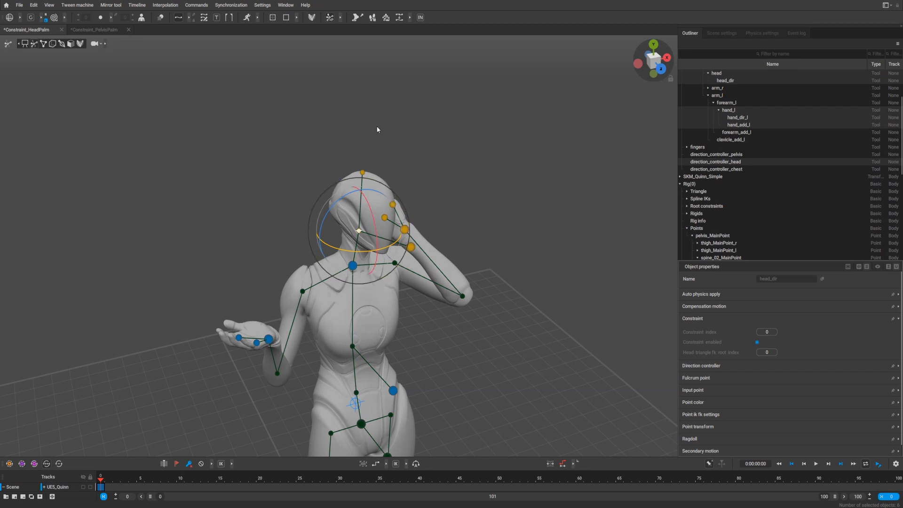
Open Window > Control Picker and add one button for the six selected controllers
click(285, 5)
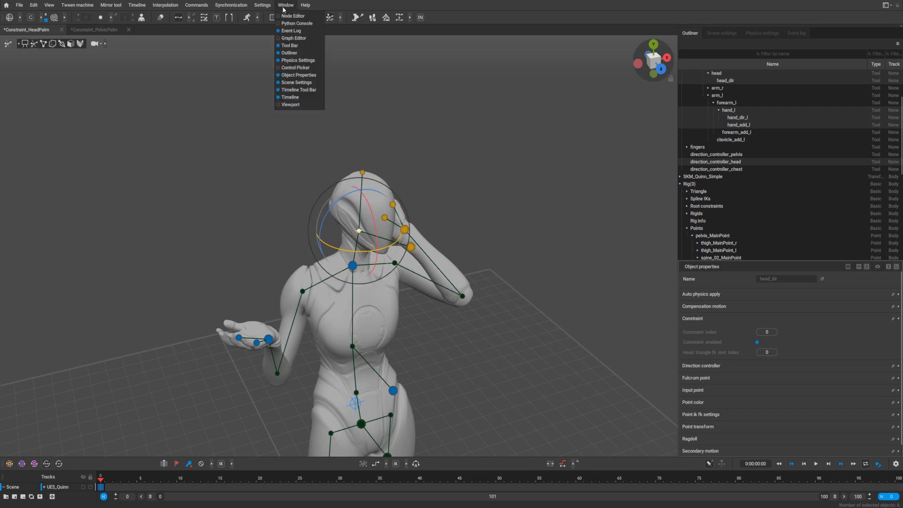
click(296, 68)
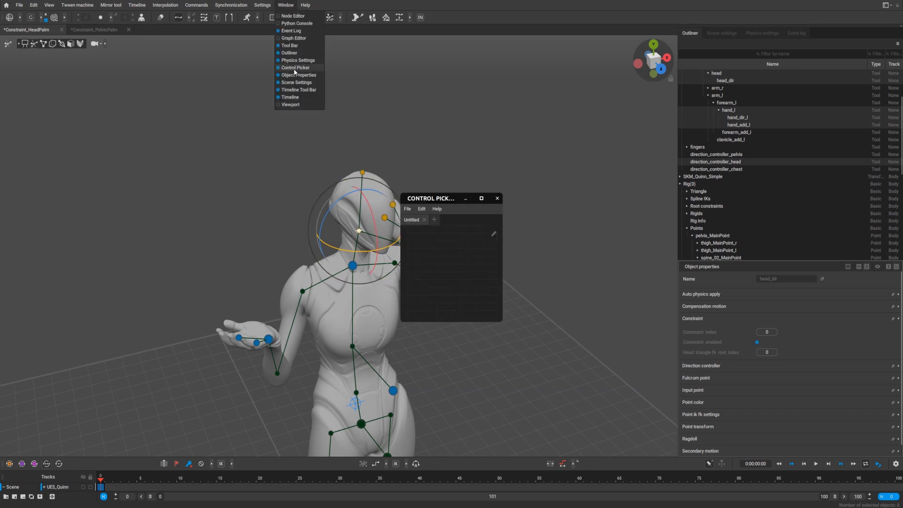
right_click(449, 259)
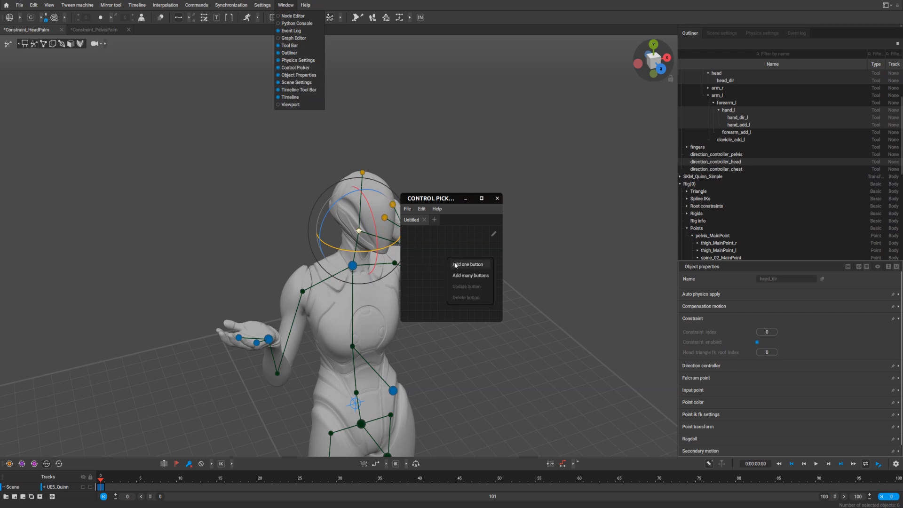
click(467, 264)
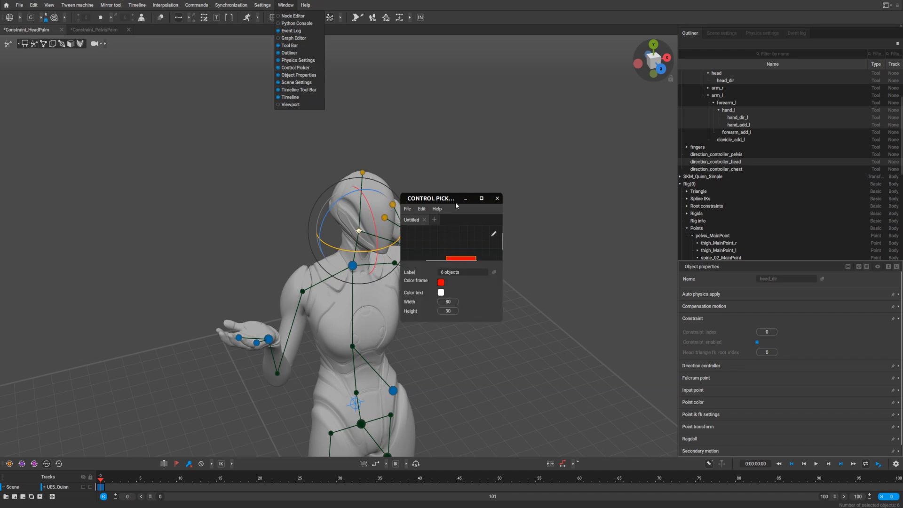
Reopen the Control Picker and dock it under the Outliner
click(481, 198)
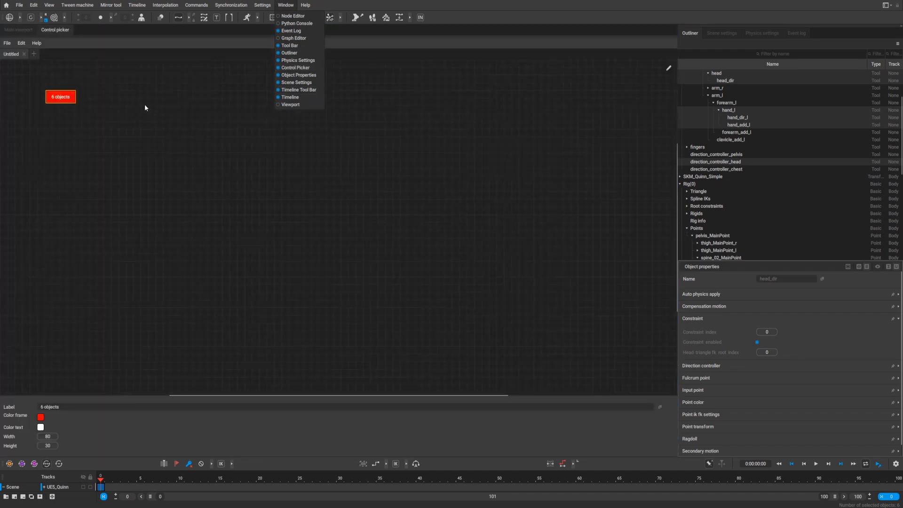
click(295, 67)
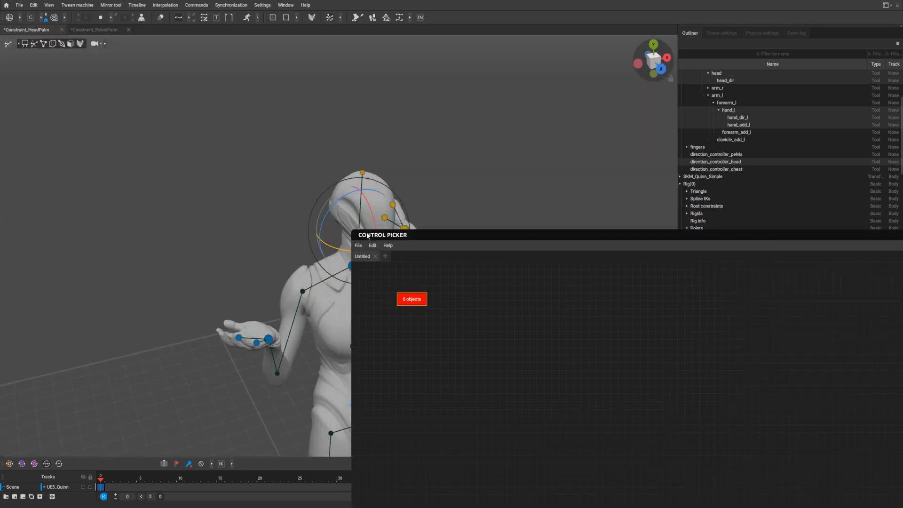
click(411, 299)
text(HeadPalm)
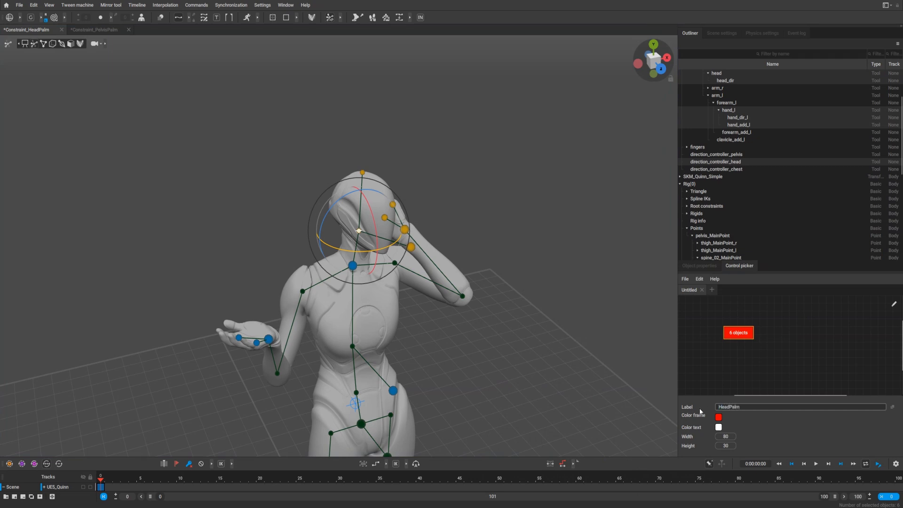
mouse_move(761, 423)
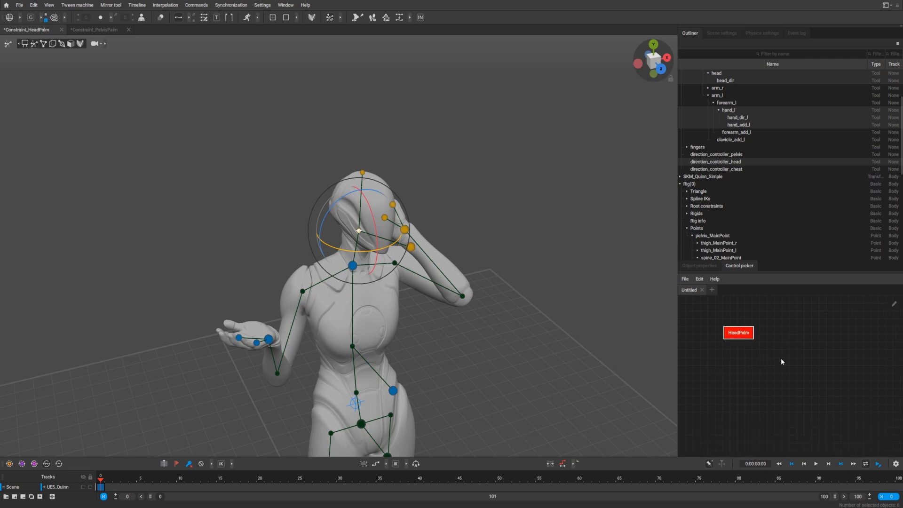
mouse_move(739, 338)
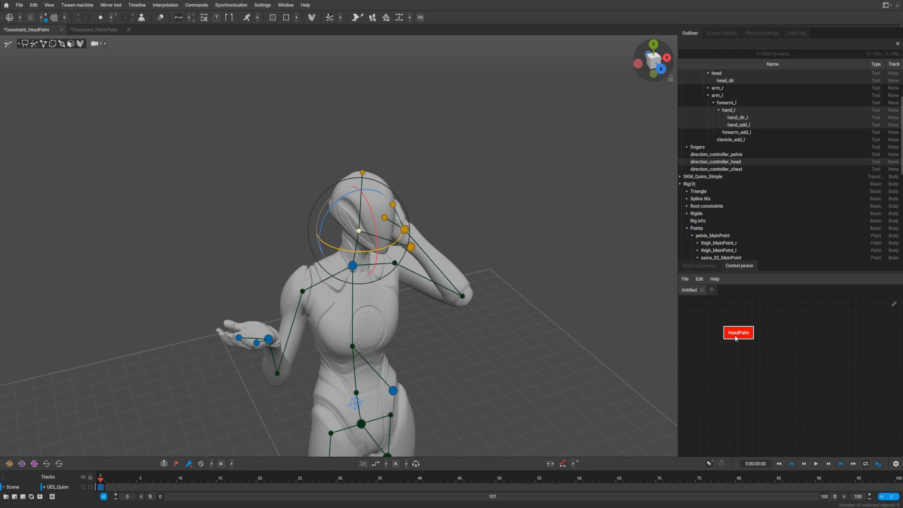
Test the HeadPalm button's selection, then switch to the Constraint_PelvisPalm scene
click(738, 332)
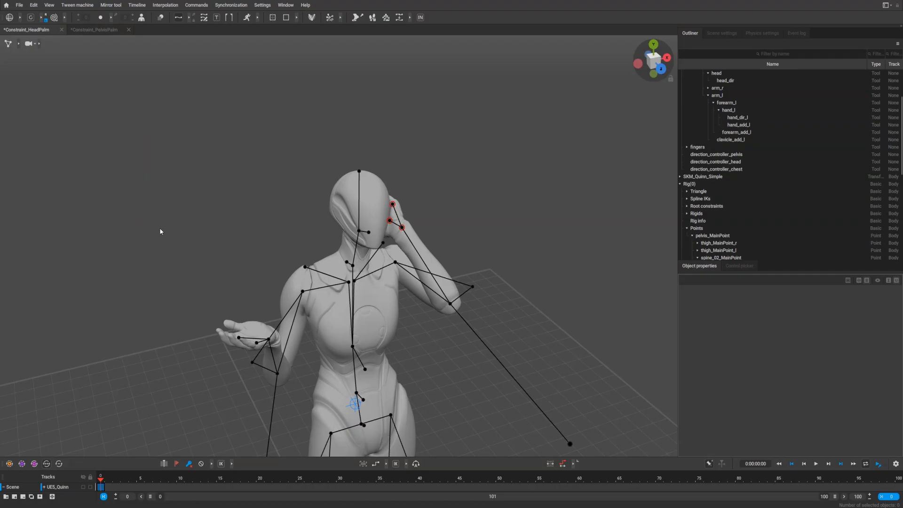
mouse_move(46, 107)
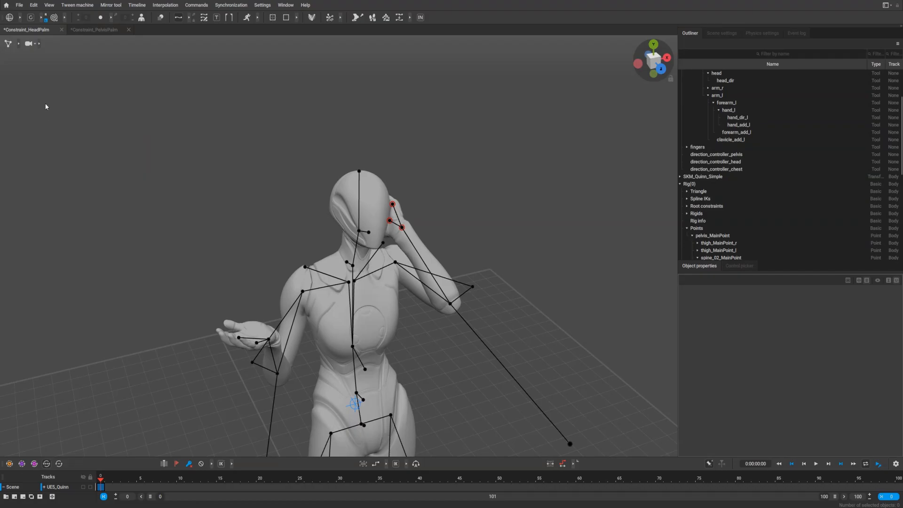
click(94, 29)
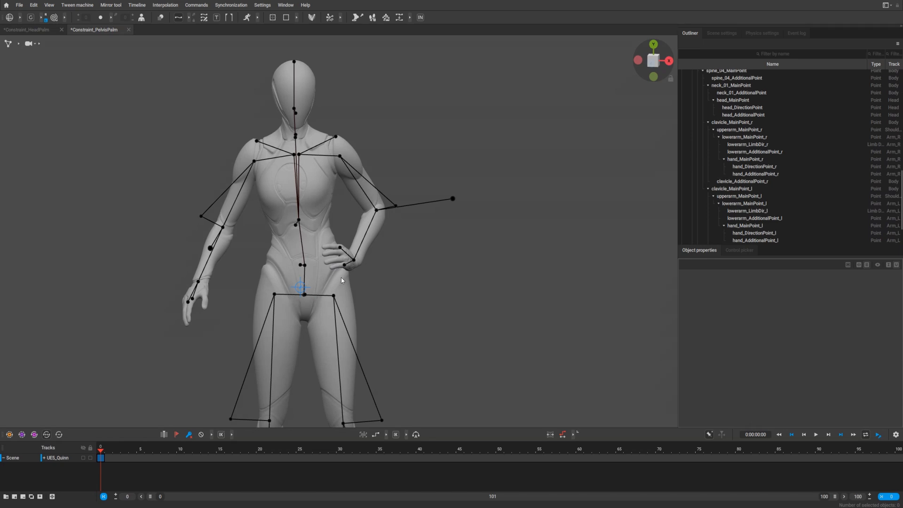
mouse_move(342, 268)
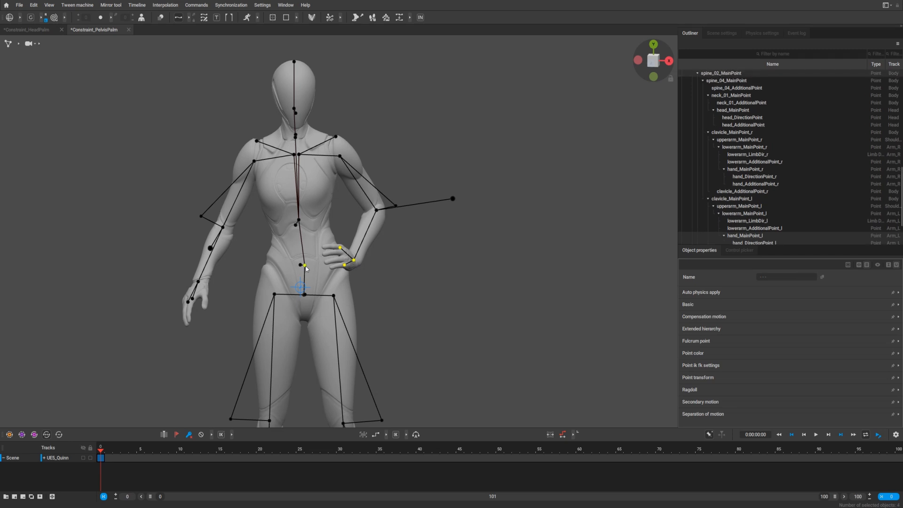
Constrain the selected left hand points to spine_02 as the driver
click(300, 264)
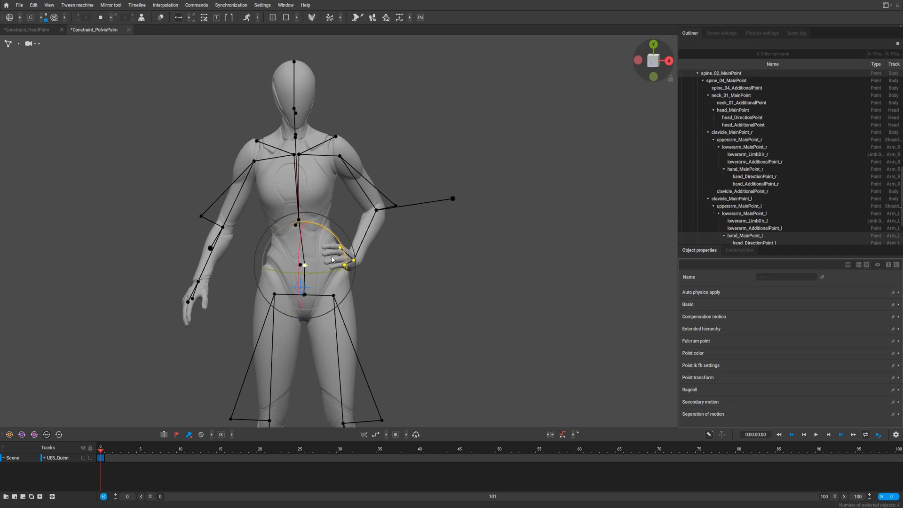
click(196, 5)
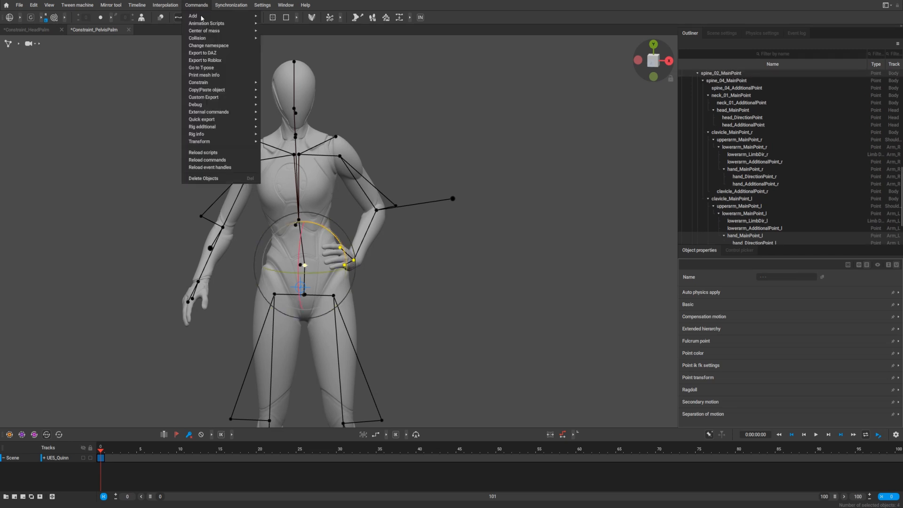
mouse_move(198, 82)
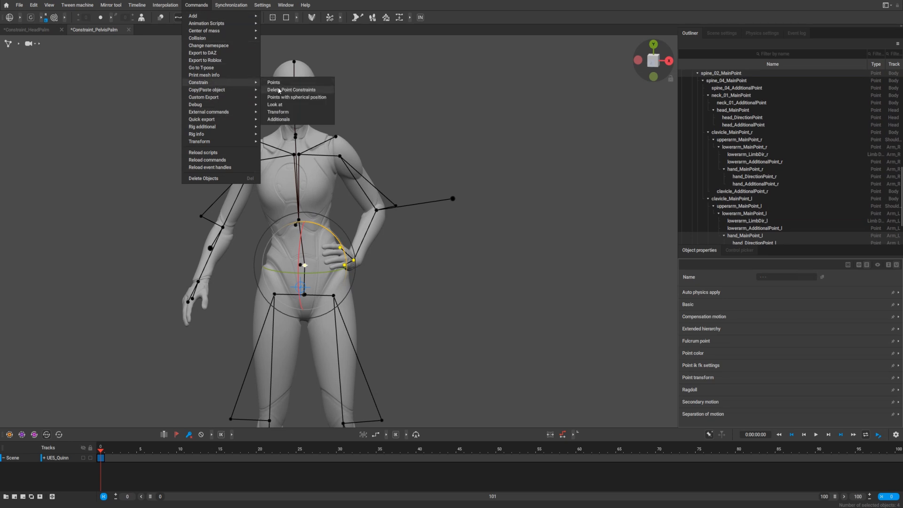
click(274, 82)
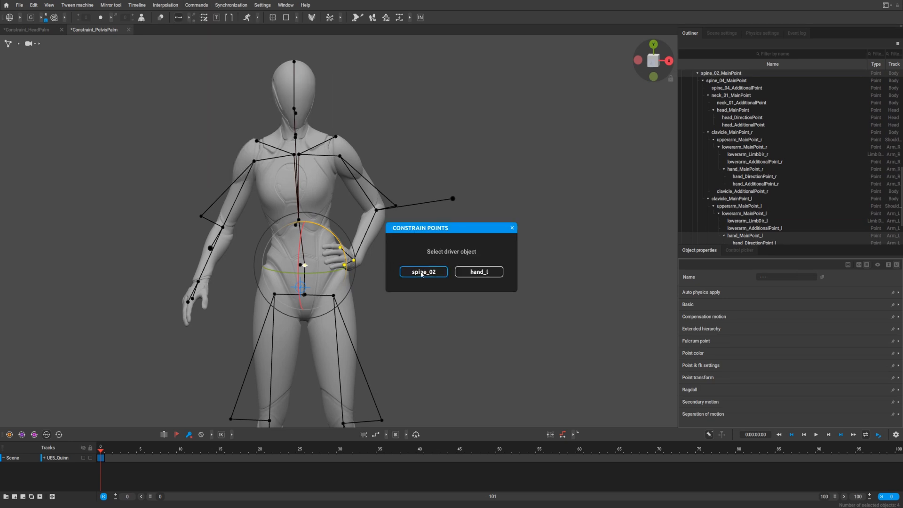
click(422, 272)
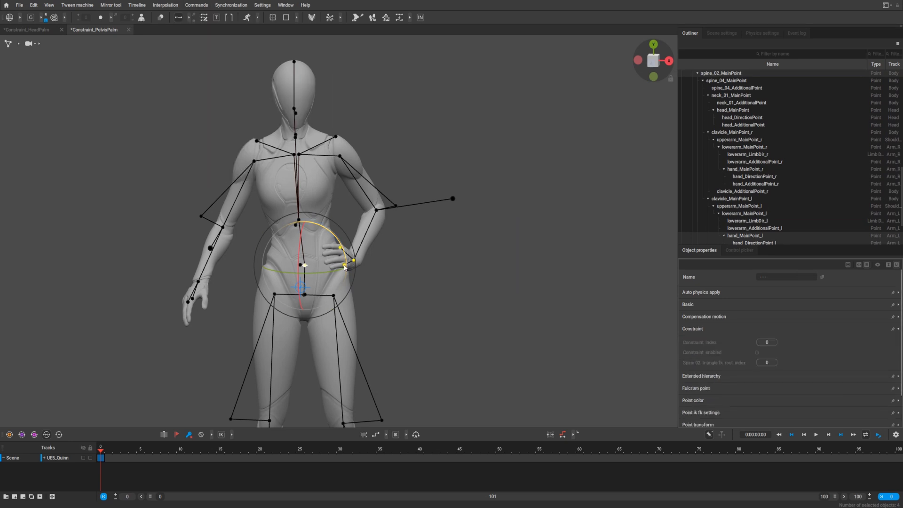
Clear the selection, scroll the outliner and pick the pelvis main point
click(756, 352)
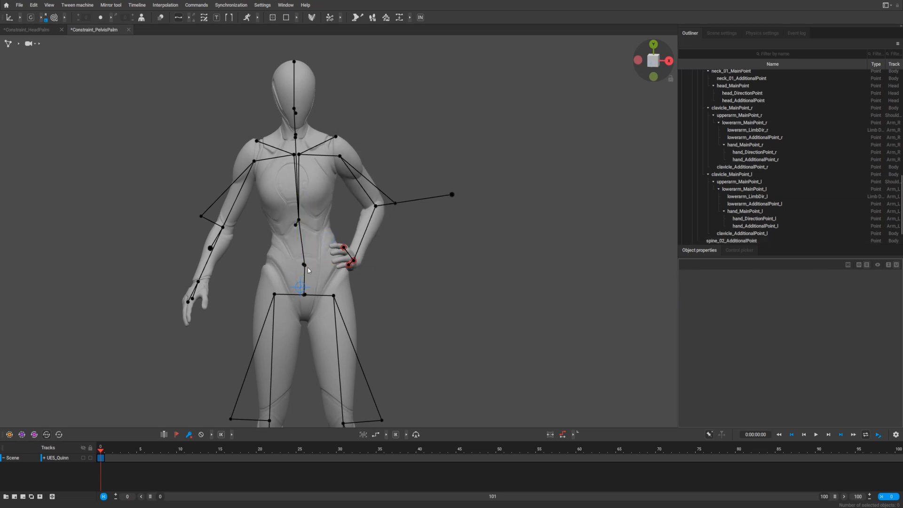
scroll(up, 3)
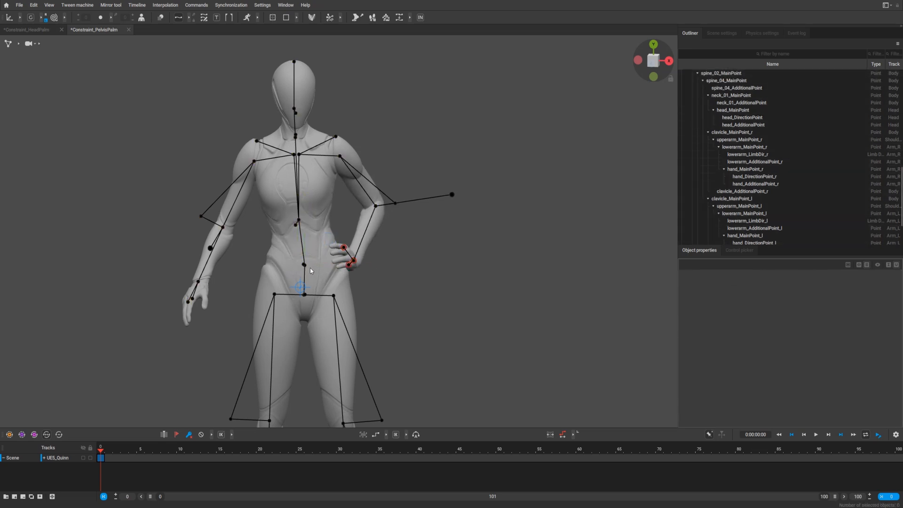
click(303, 265)
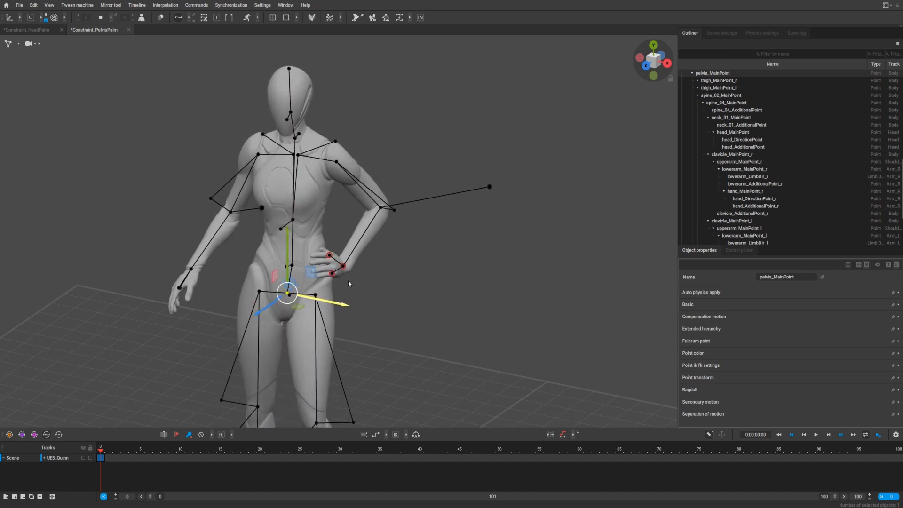
Select spine_02 and zoom toward the hip to check the hand follows
click(291, 220)
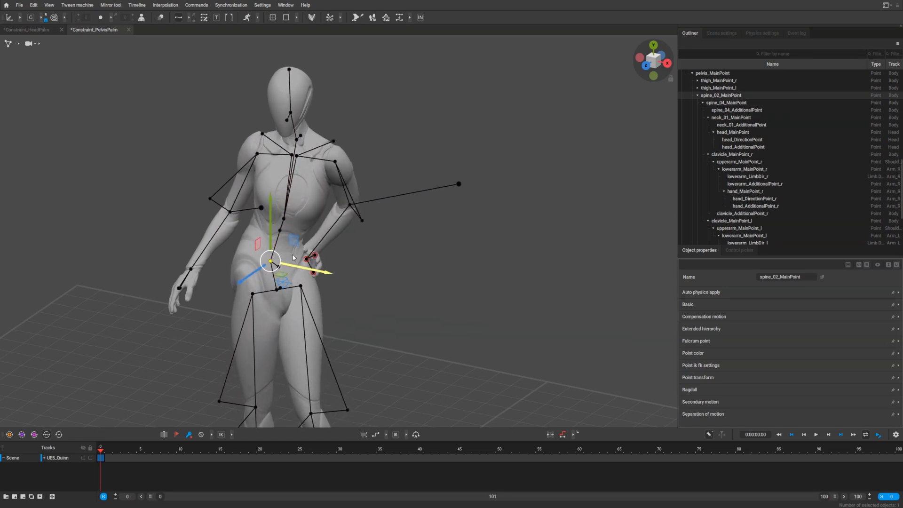
scroll(up, 3)
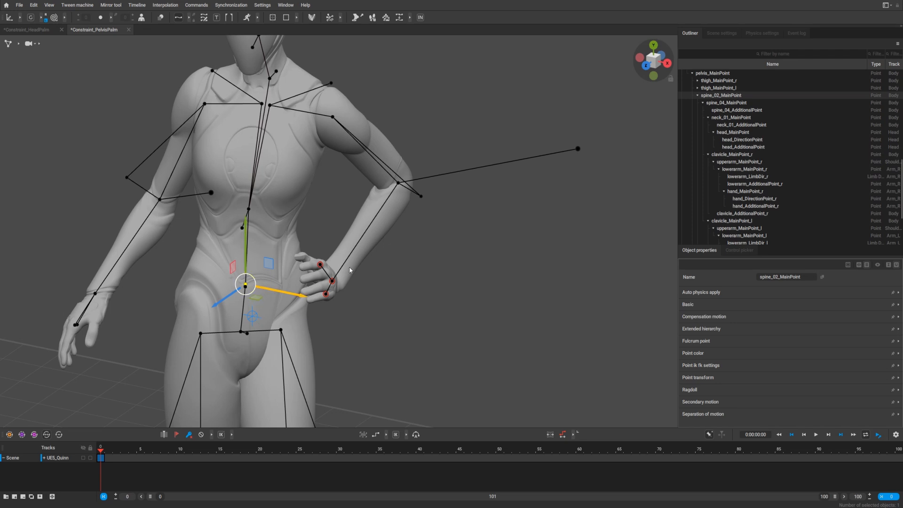
mouse_move(312, 263)
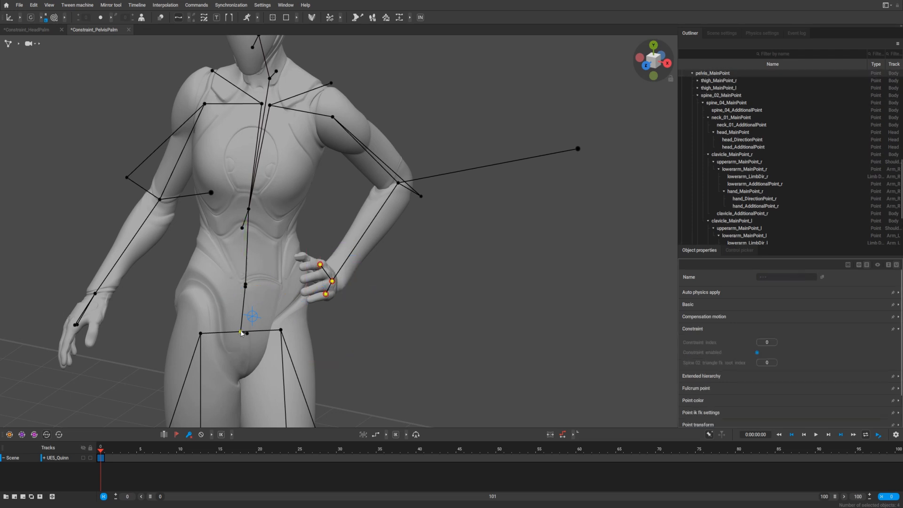
Constrain the left hand points to the pelvis as a second driver
click(240, 332)
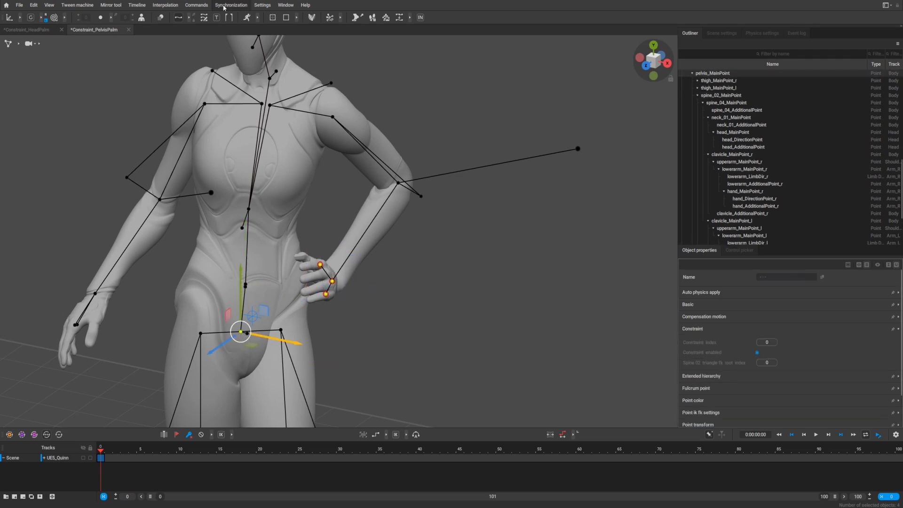
click(197, 5)
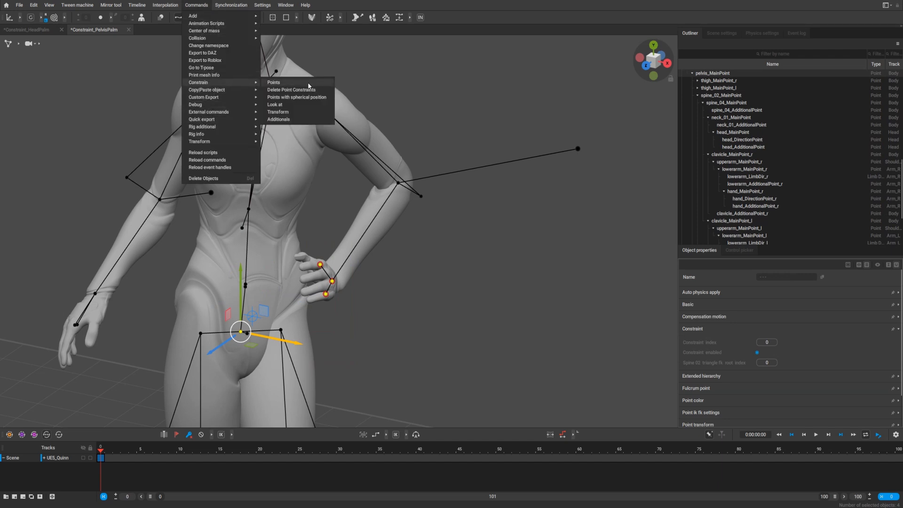
click(273, 82)
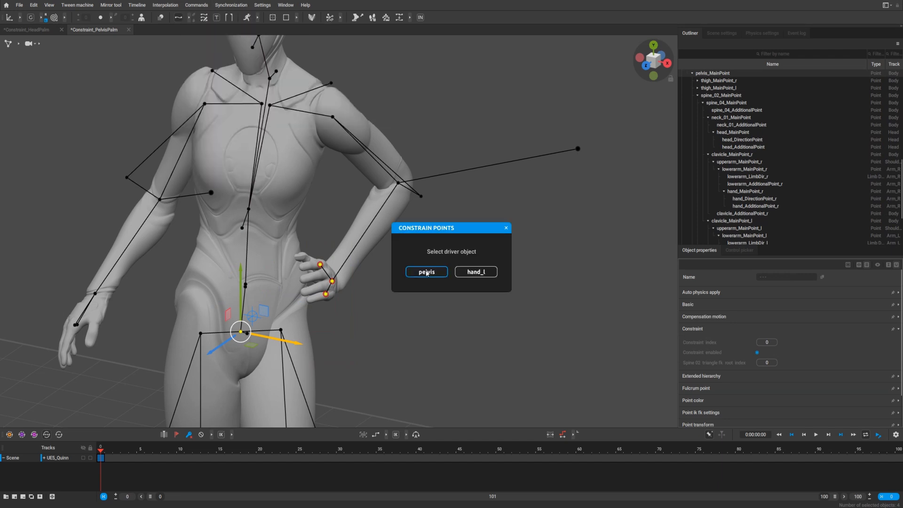
click(426, 271)
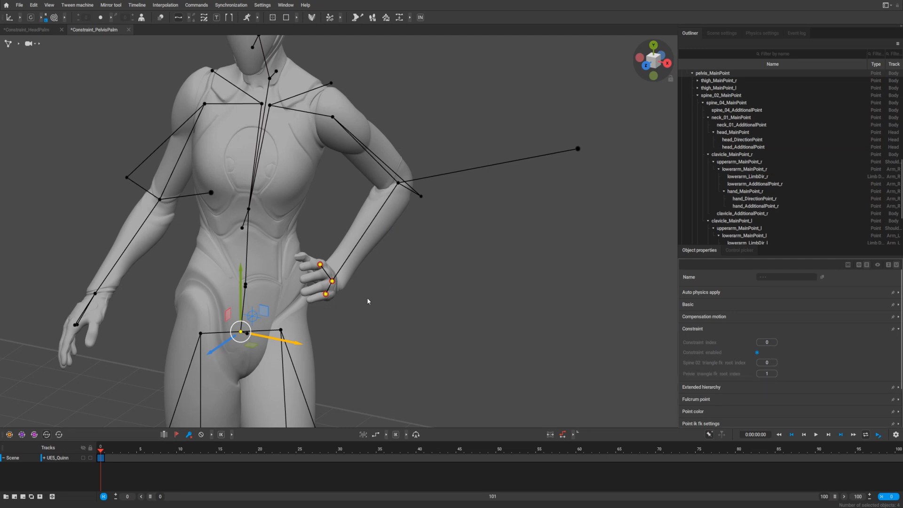
Select hand_MainPoint_l to set its Constraint index to 1
click(326, 282)
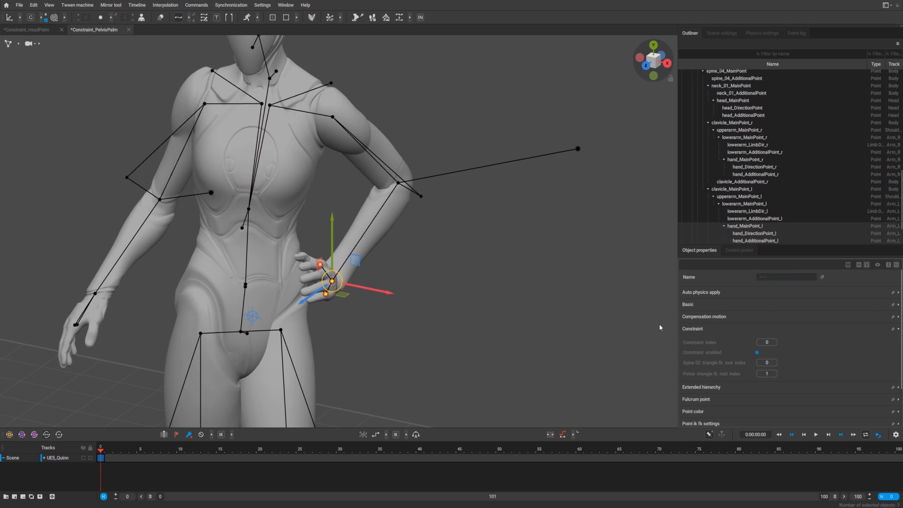
mouse_move(708, 364)
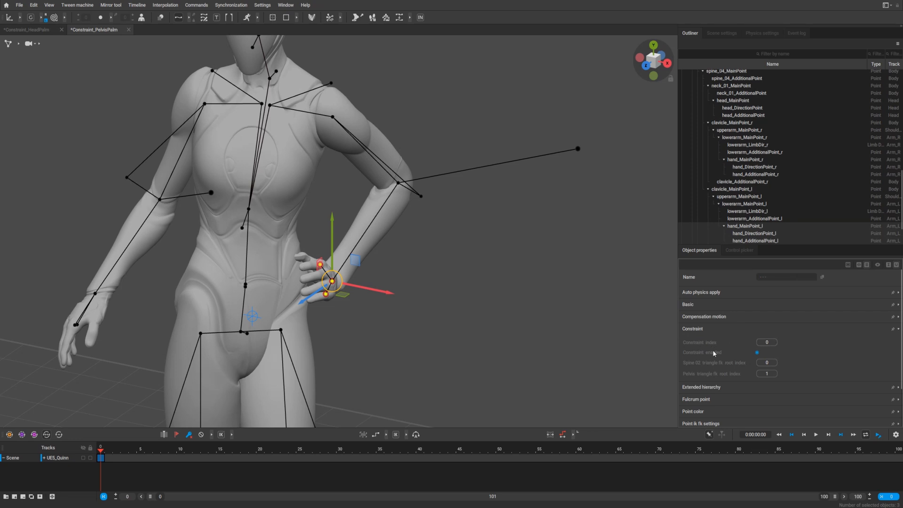
mouse_move(316, 300)
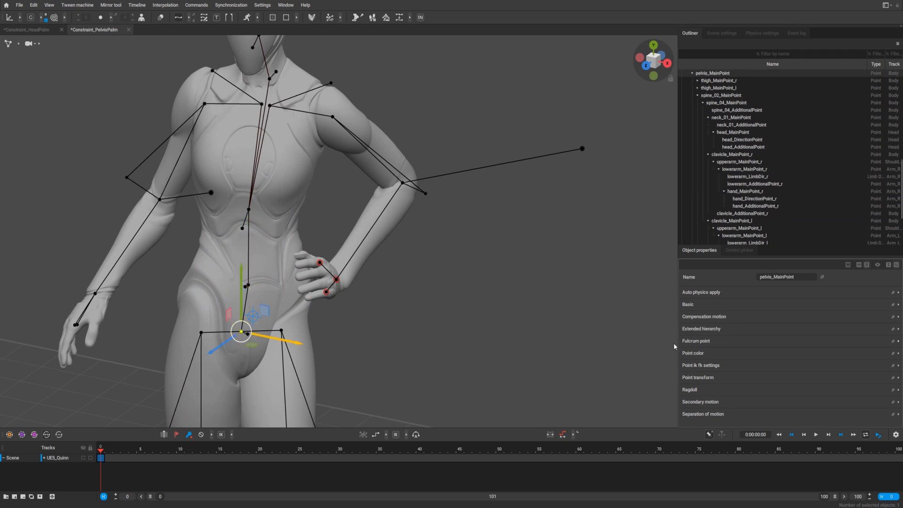
click(326, 279)
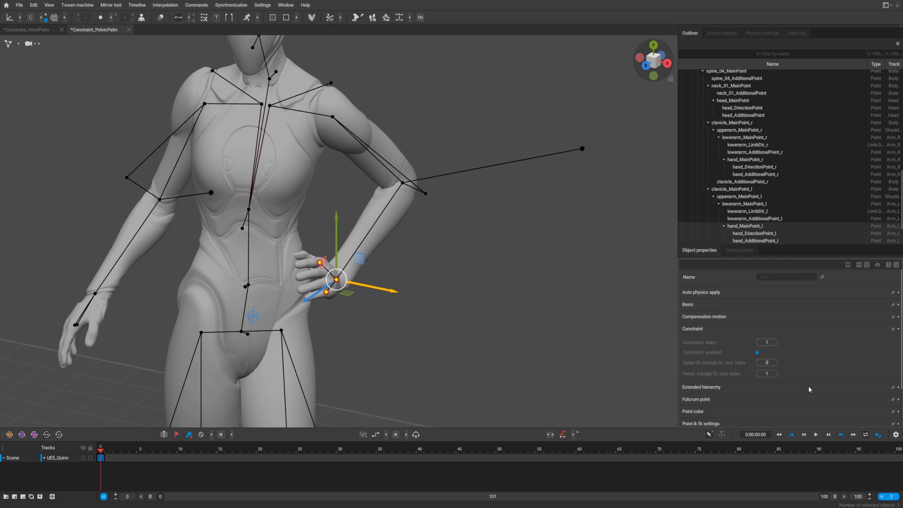
click(241, 331)
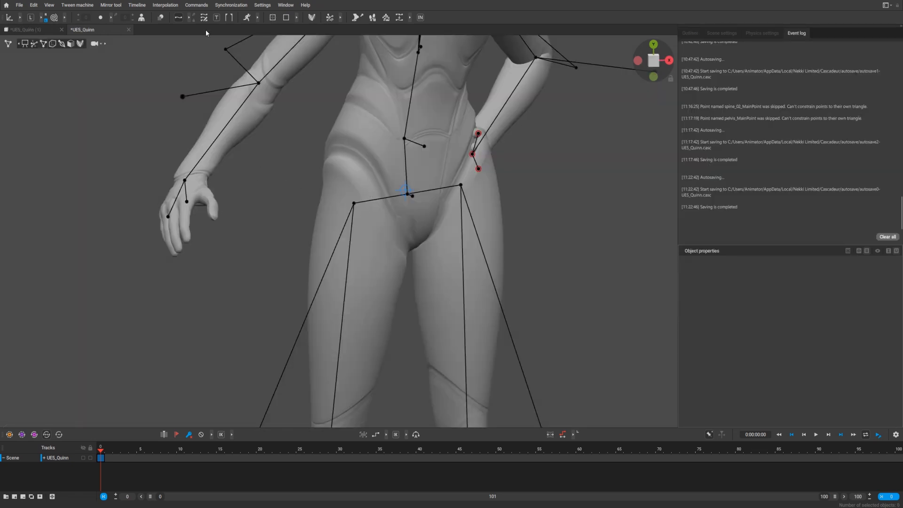
mouse_move(202, 10)
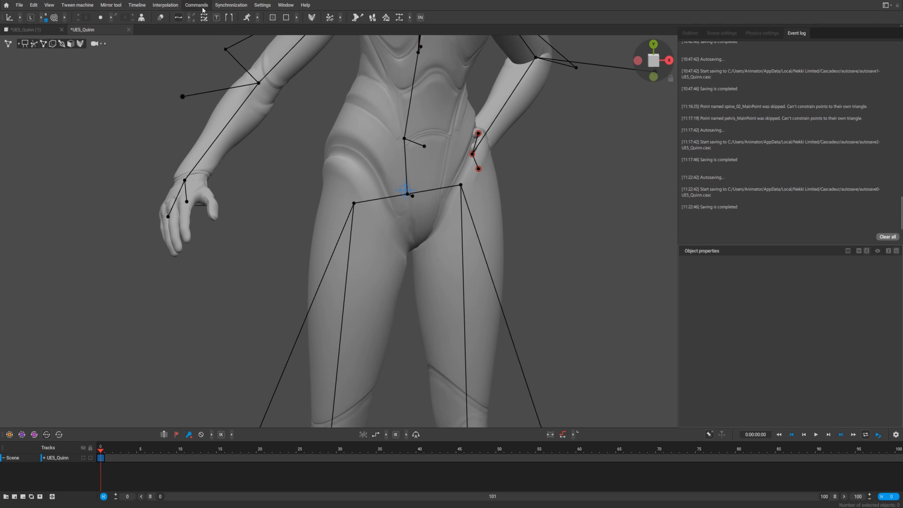
mouse_move(326, 212)
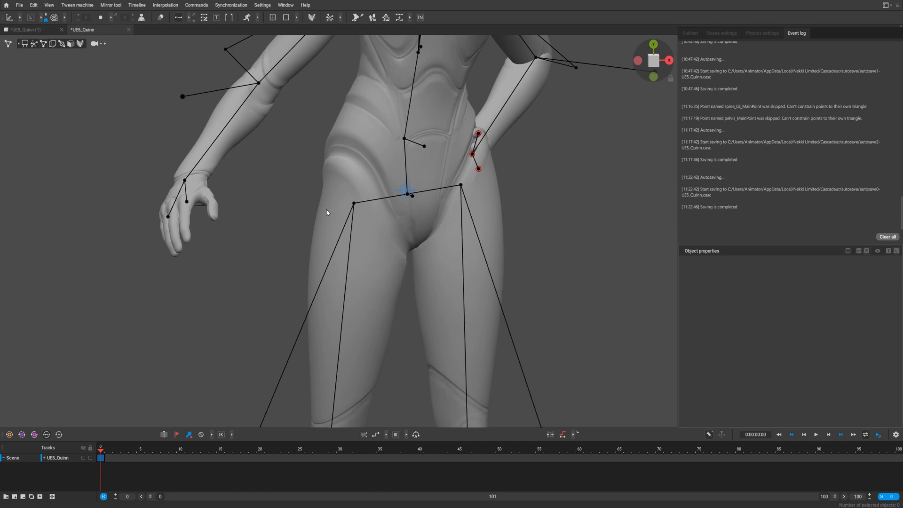
mouse_move(321, 210)
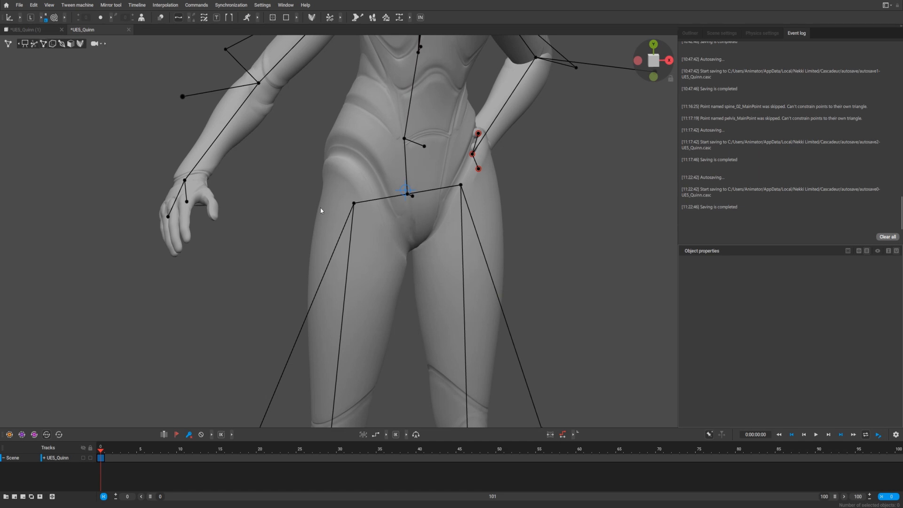